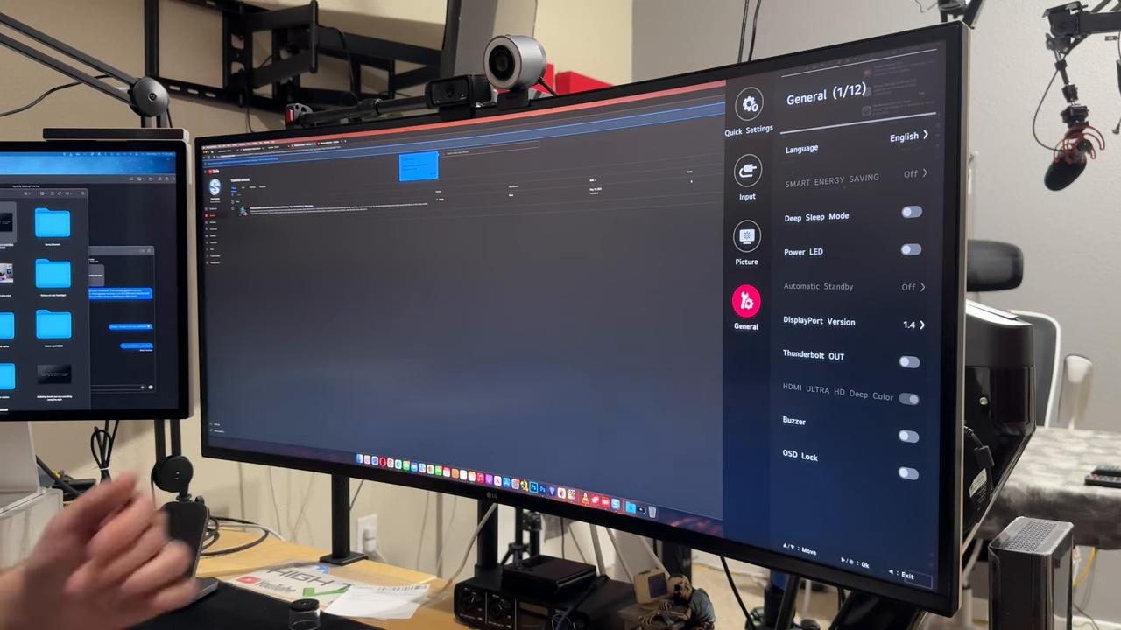
Show the Input page with Thunderbolt as source and Auto Input Switch on
left_click(746, 175)
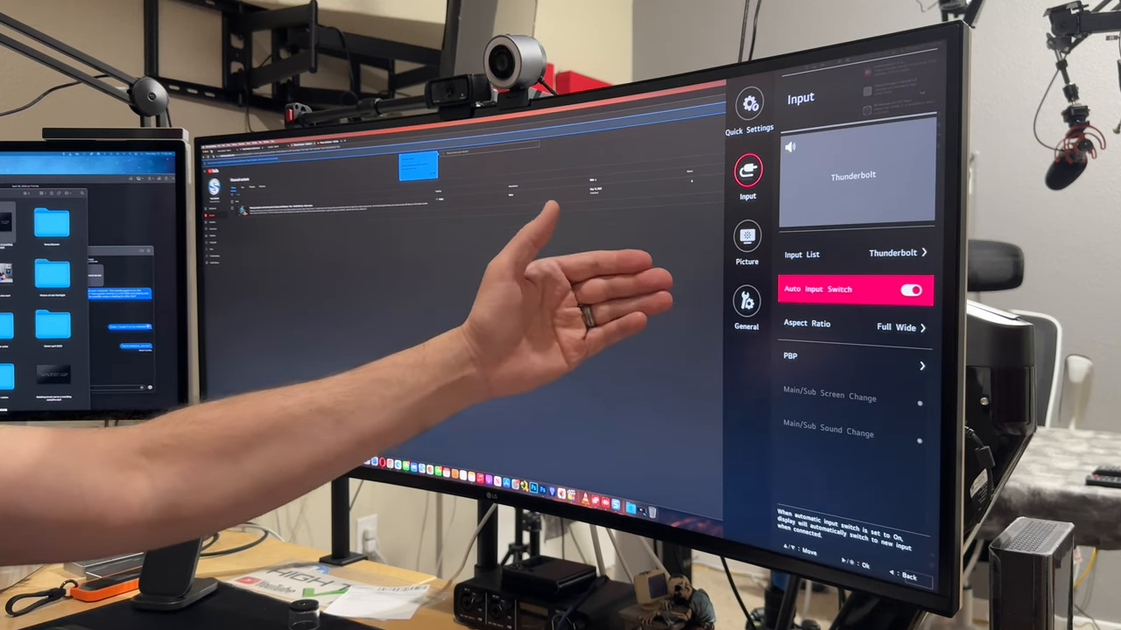